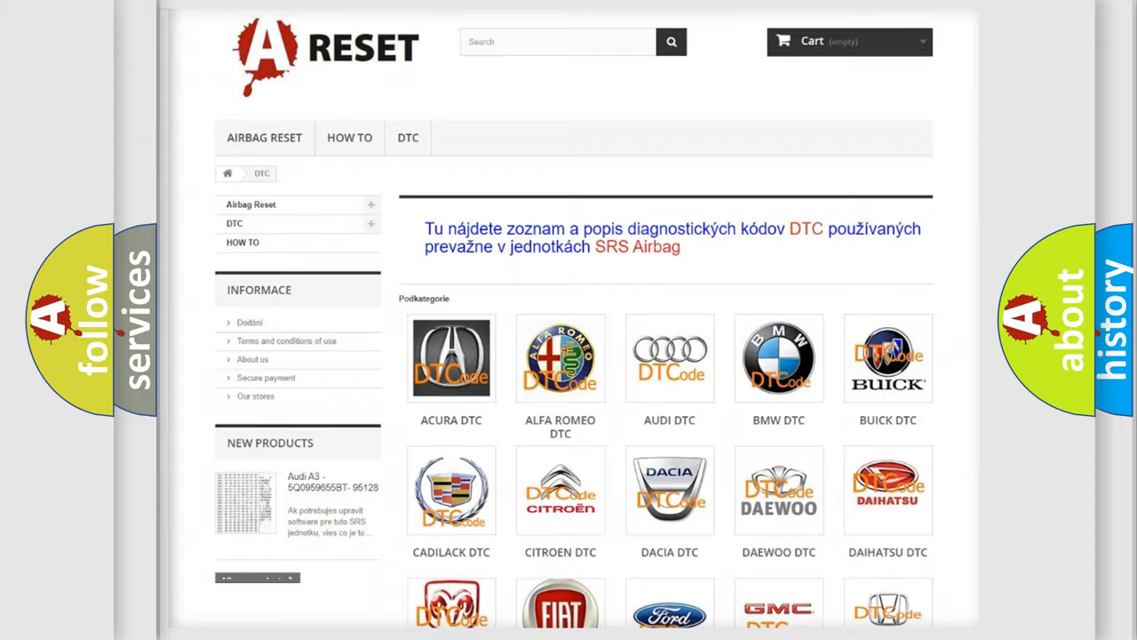
# Open the Toyota DTC listing from the brand grid and browse its B-series trouble codes
pyautogui.scroll(-3)
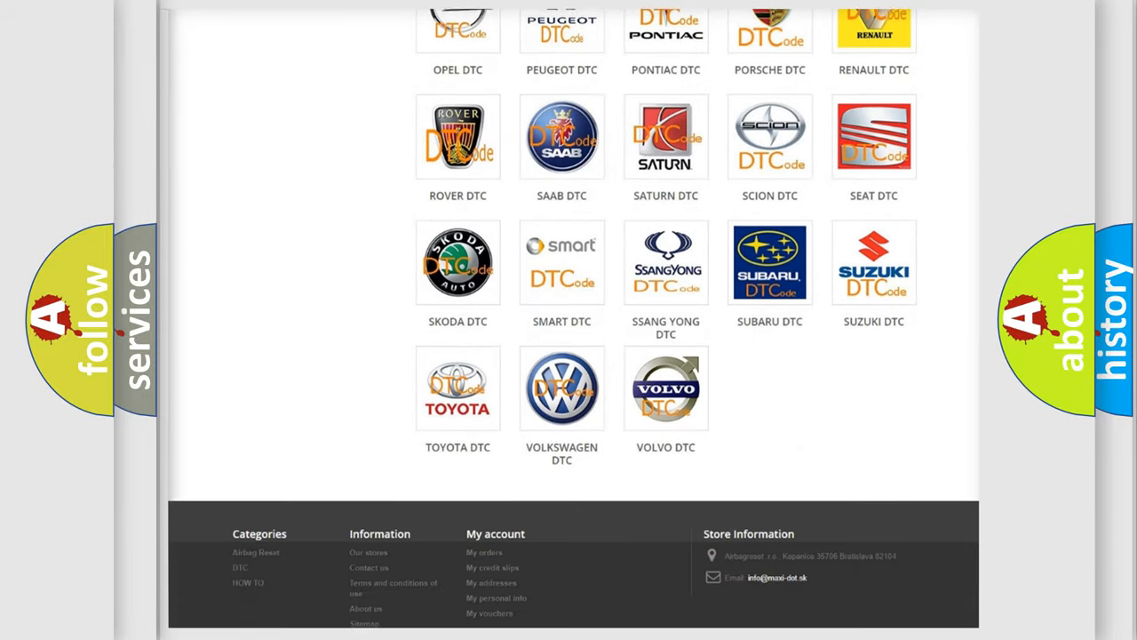
pyautogui.scroll(-3)
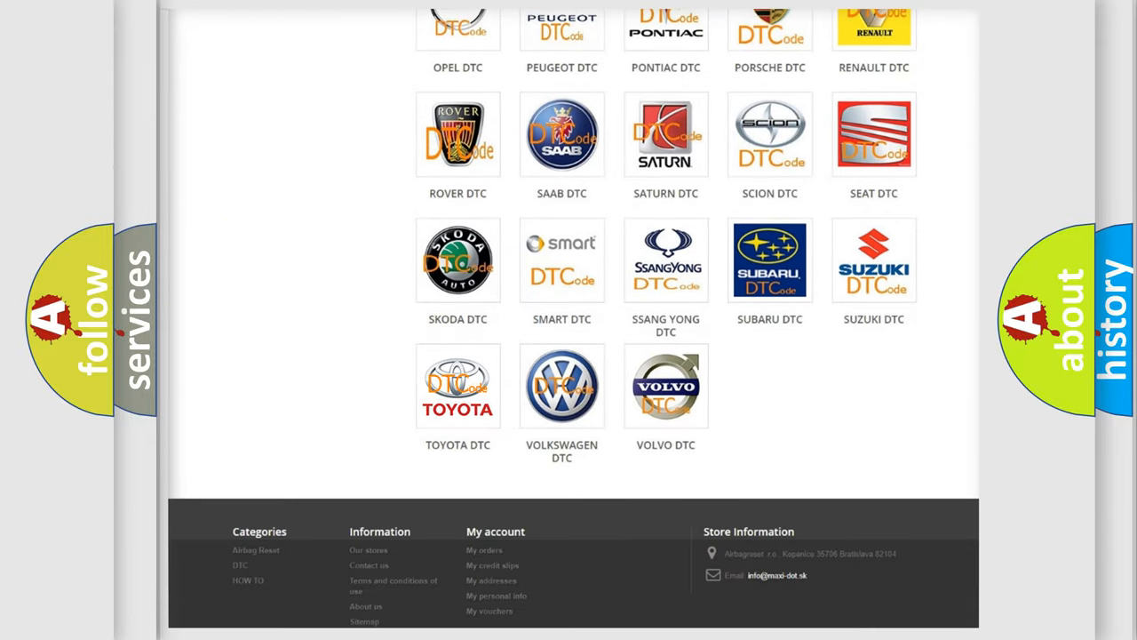
pyautogui.click(458, 386)
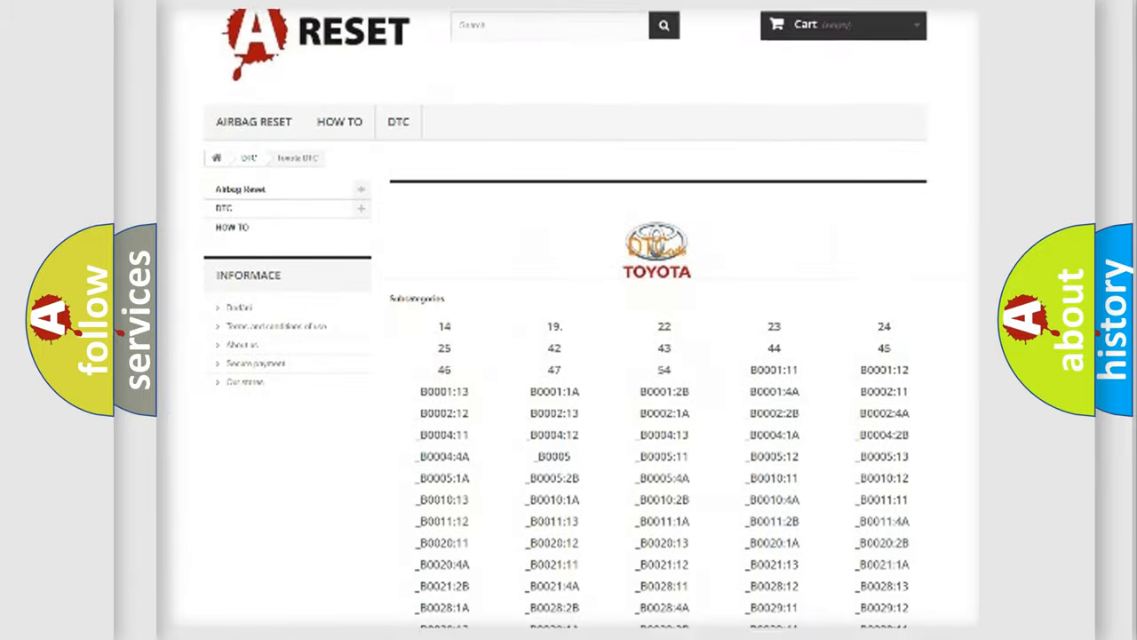
pyautogui.scroll(-3)
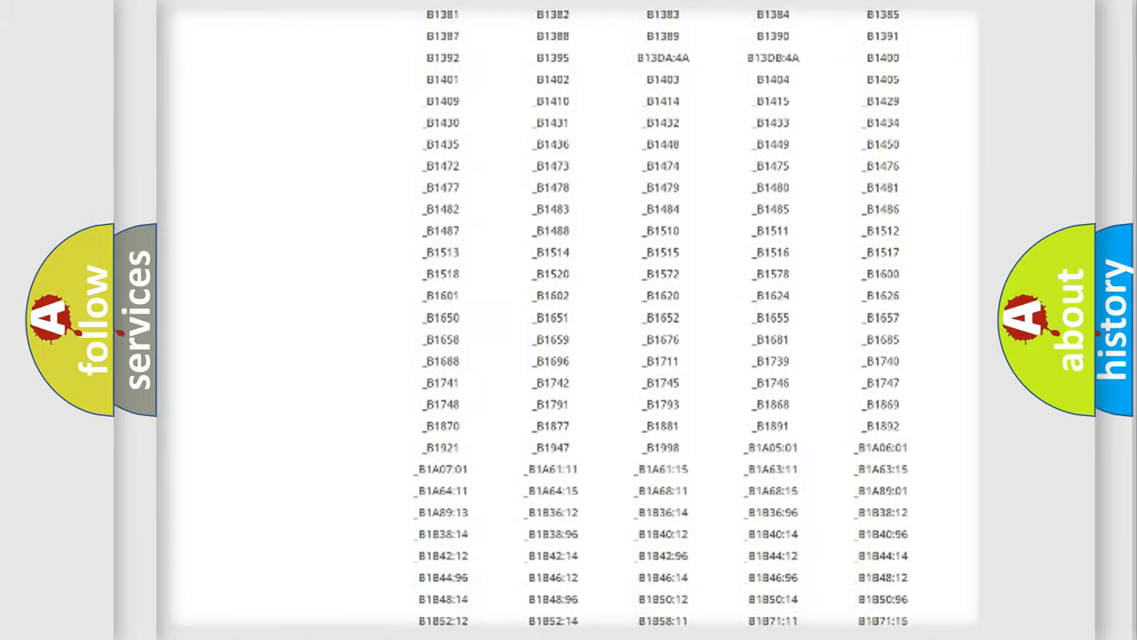
pyautogui.scroll(3)
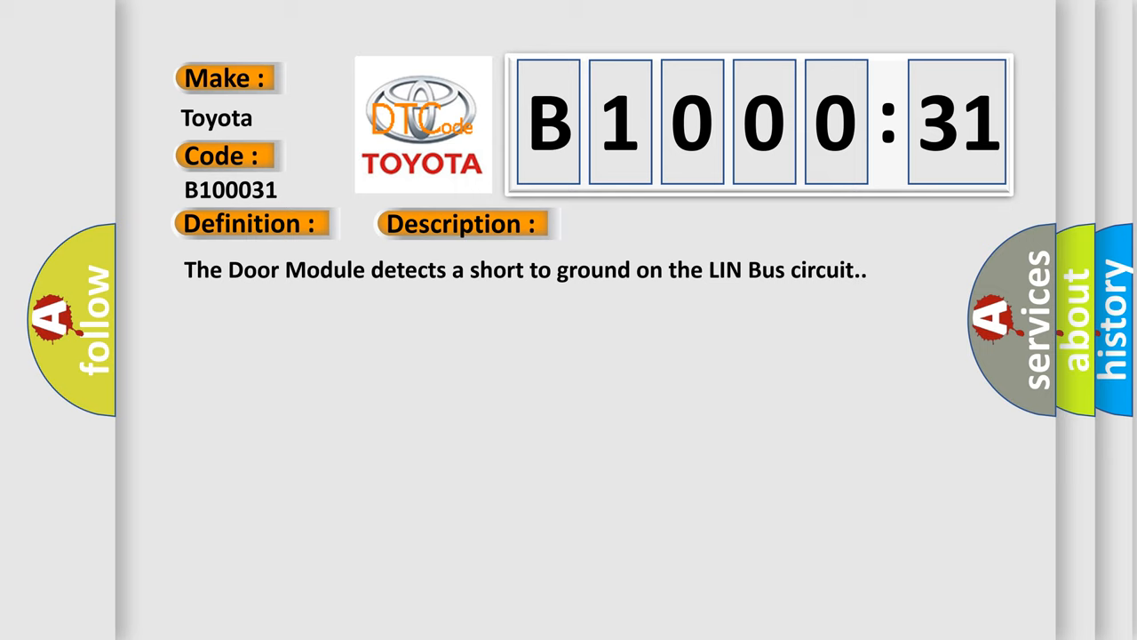
# Advance the B1000:31 slide to show its cause: driver door LIN bus short, No Signal subtype
pyautogui.click(654, 224)
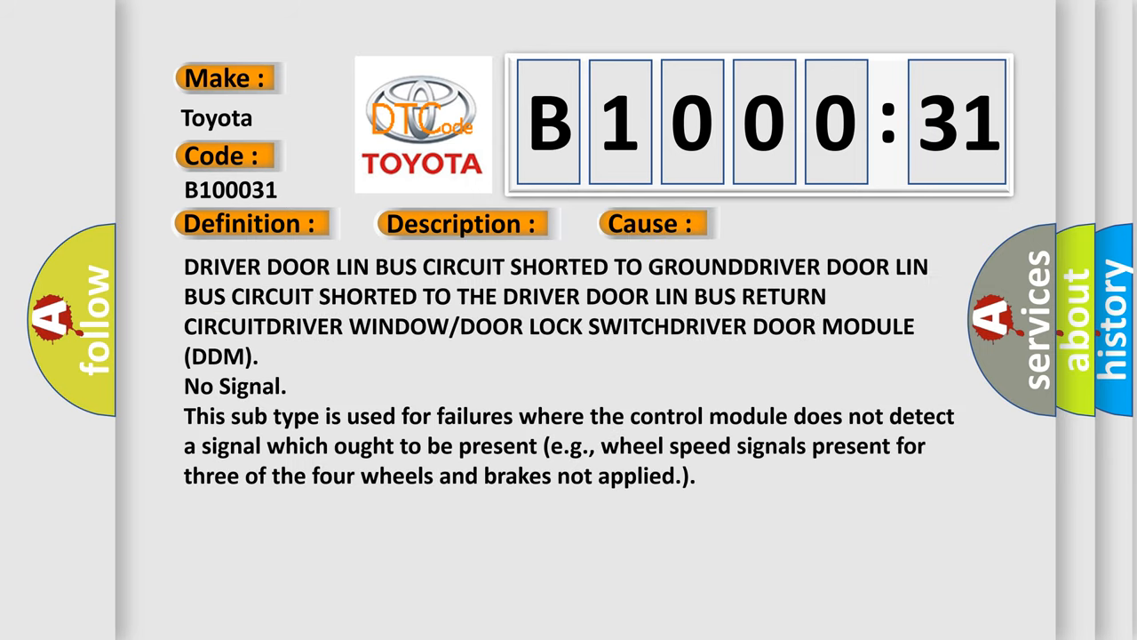